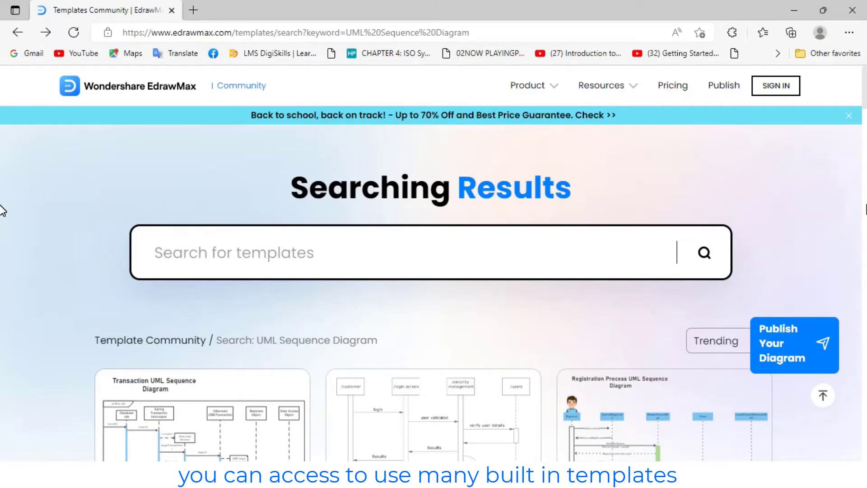
Scroll the Template Community to the Online Shopping Process UML Sequence Diagram and use it in EdrawMax
scroll("down", 3)
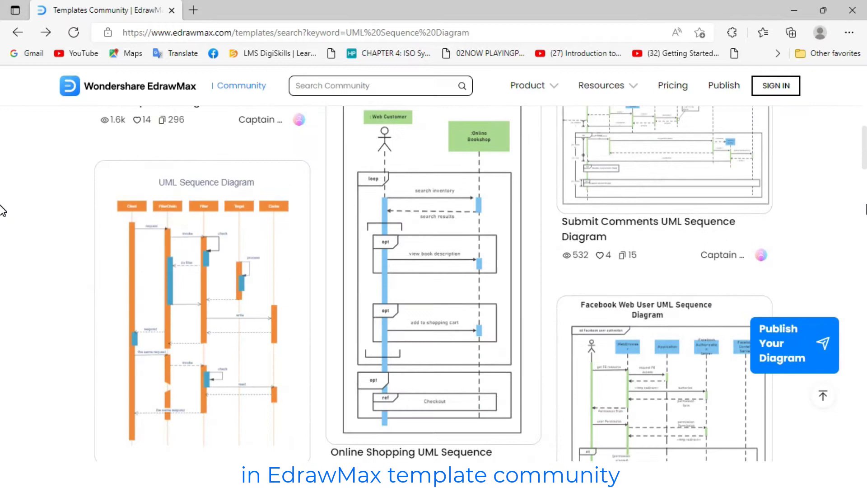
scroll("down", 3)
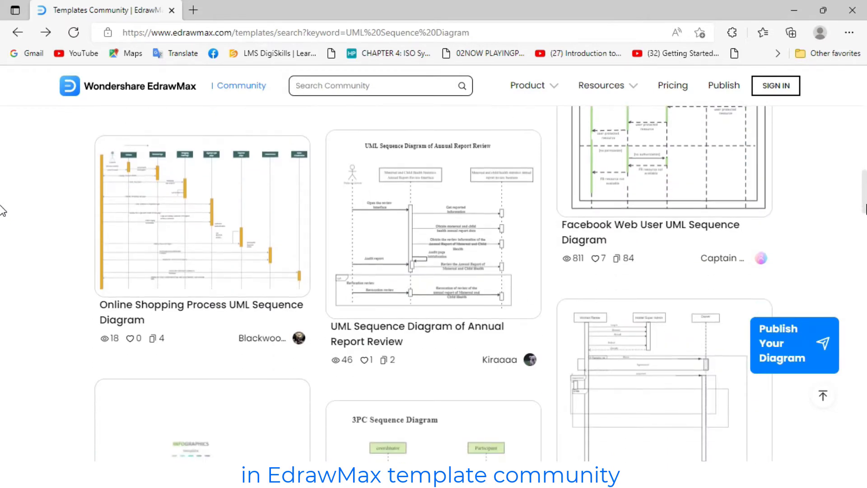
scroll("down", 3)
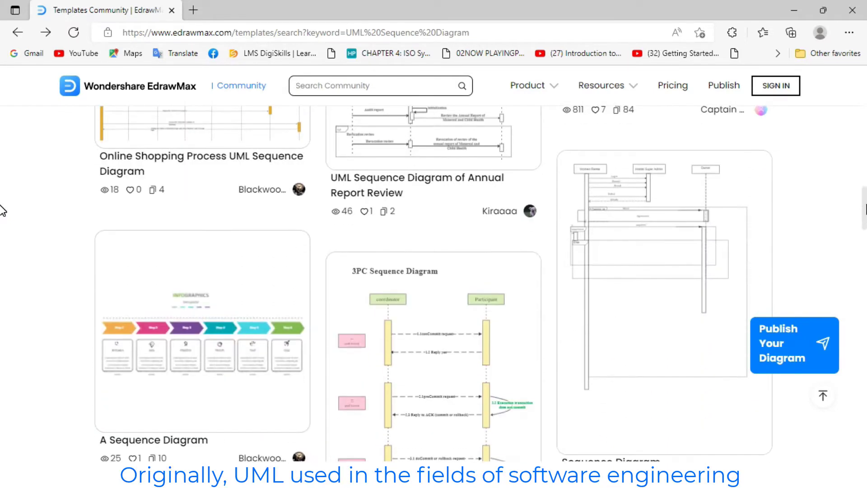
scroll("down", 3)
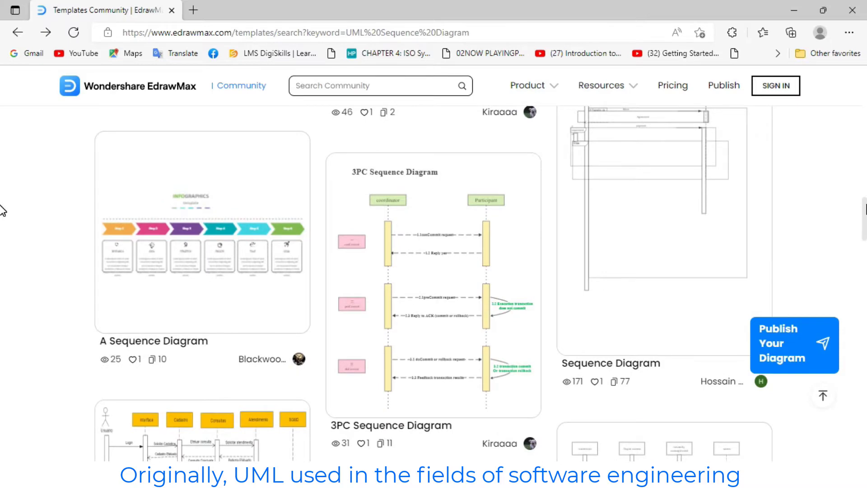
scroll("down", 3)
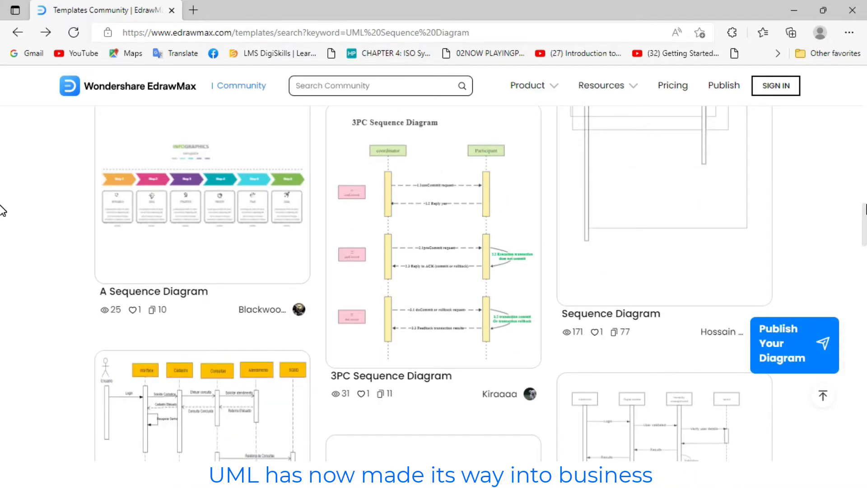
scroll("down", 3)
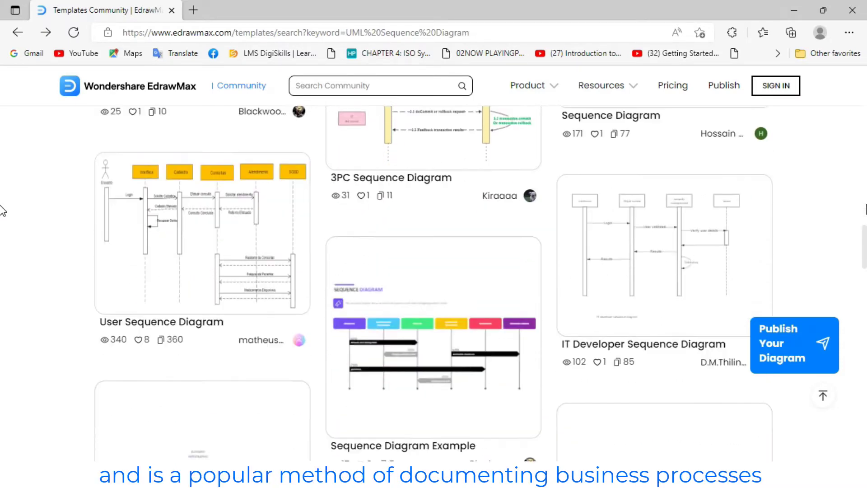
scroll("down", 3)
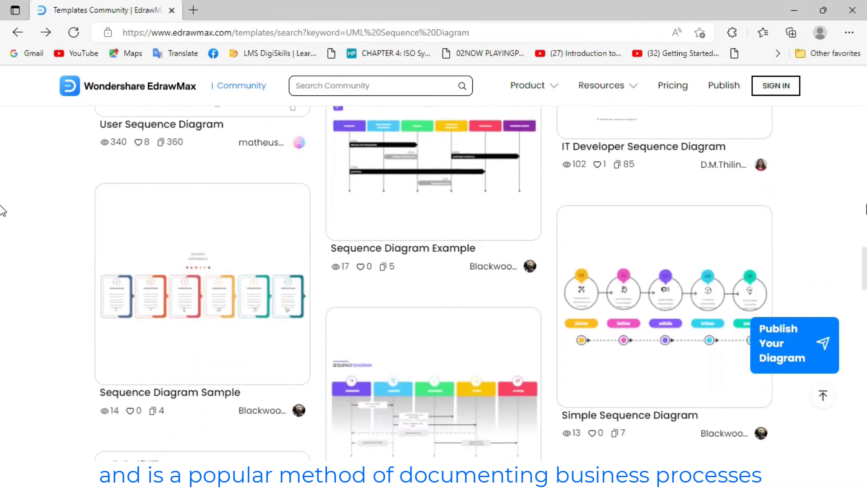
scroll("down", 3)
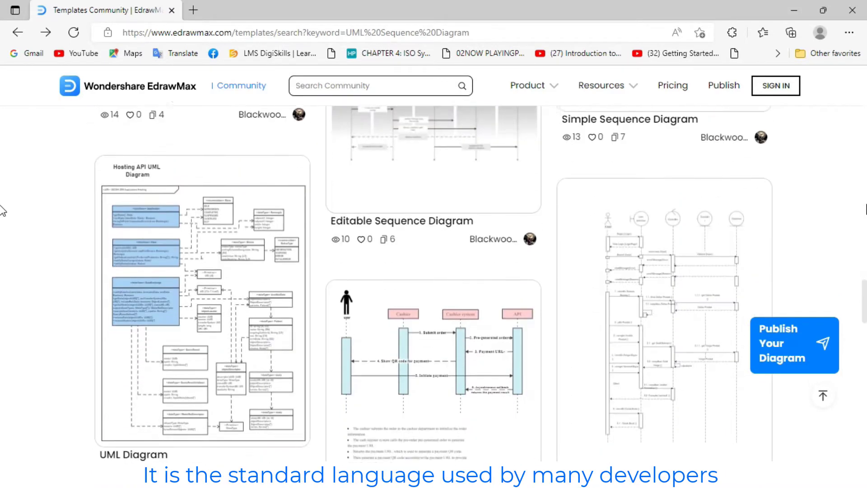
scroll("down", 3)
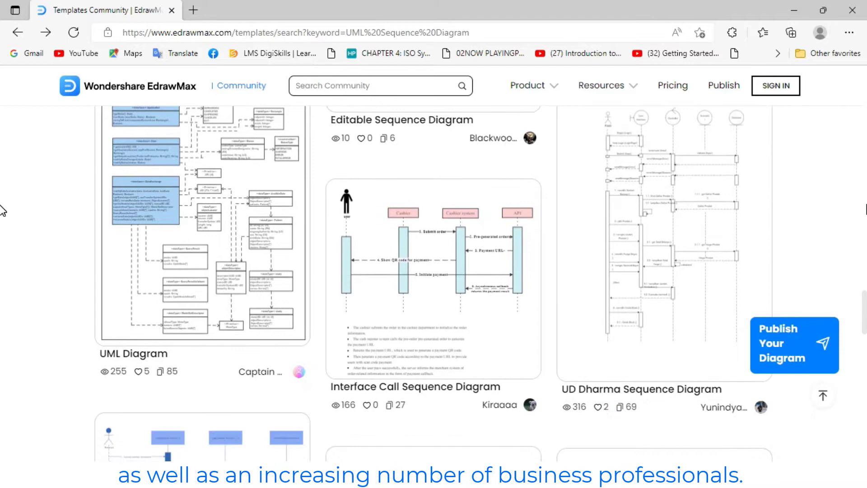
scroll("down", 3)
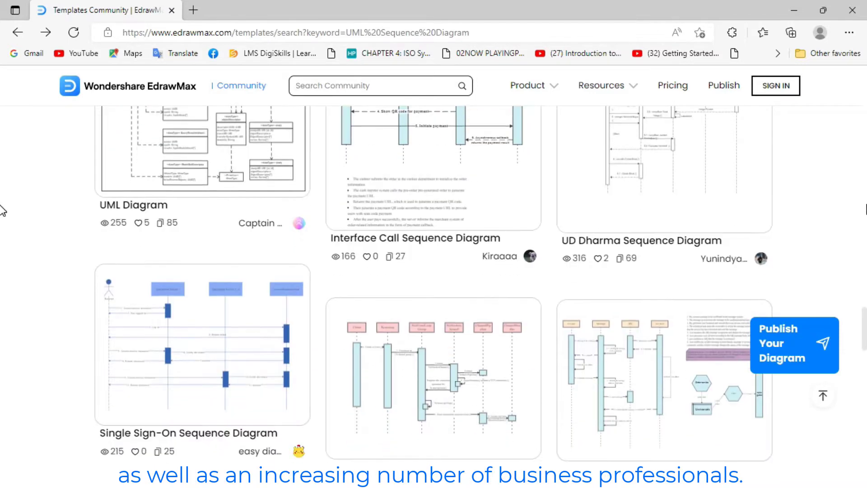
scroll("down", 3)
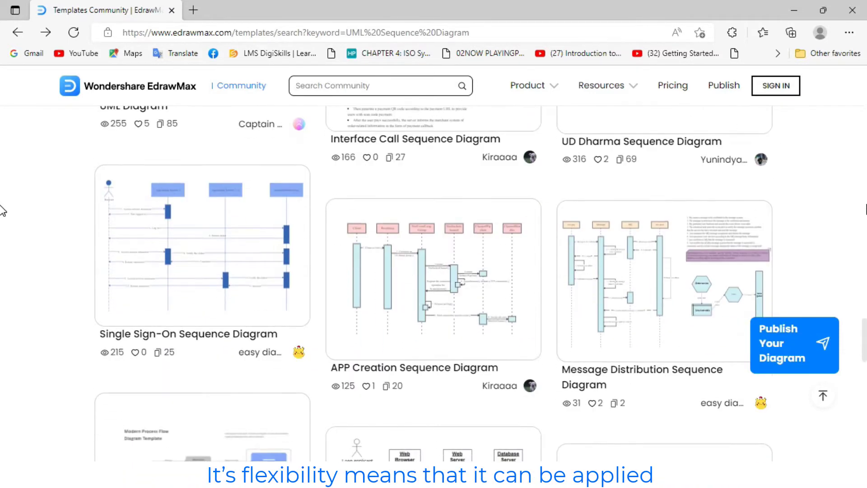
scroll("down", 3)
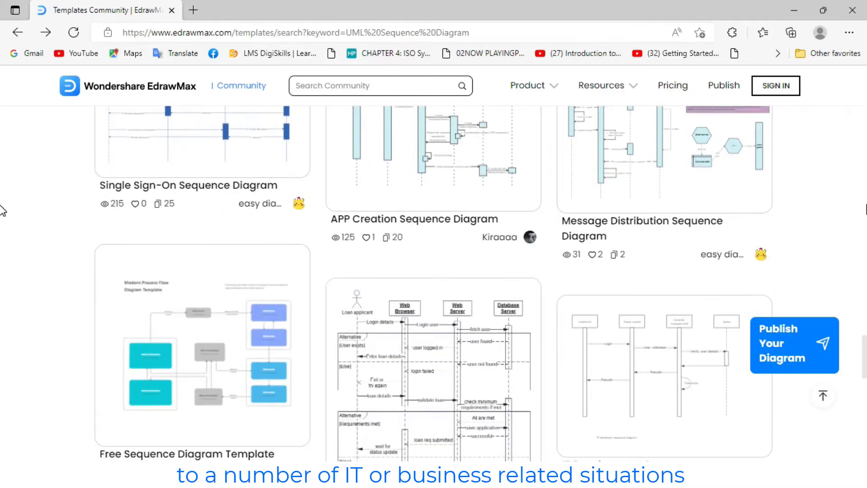
scroll("down", 3)
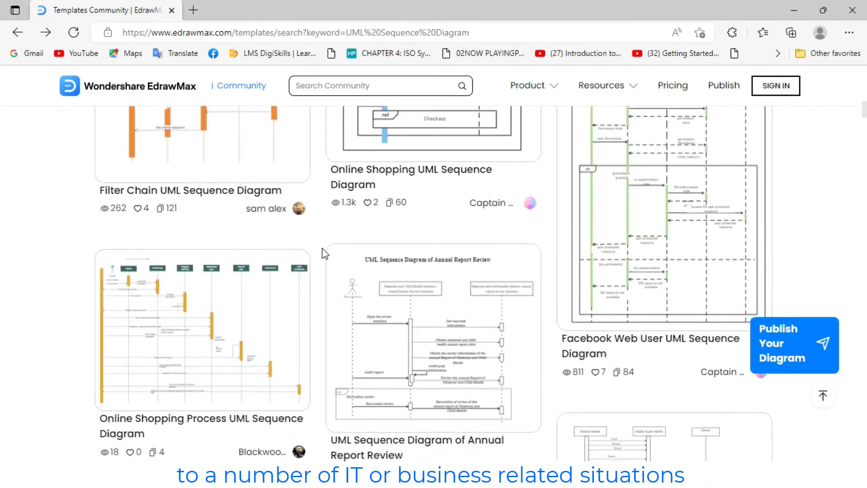
scroll("down", 3)
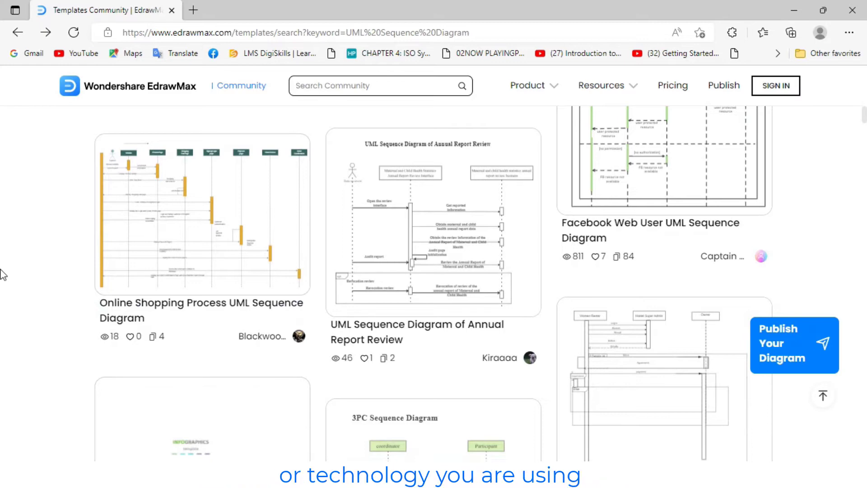
mouse_move(202, 214)
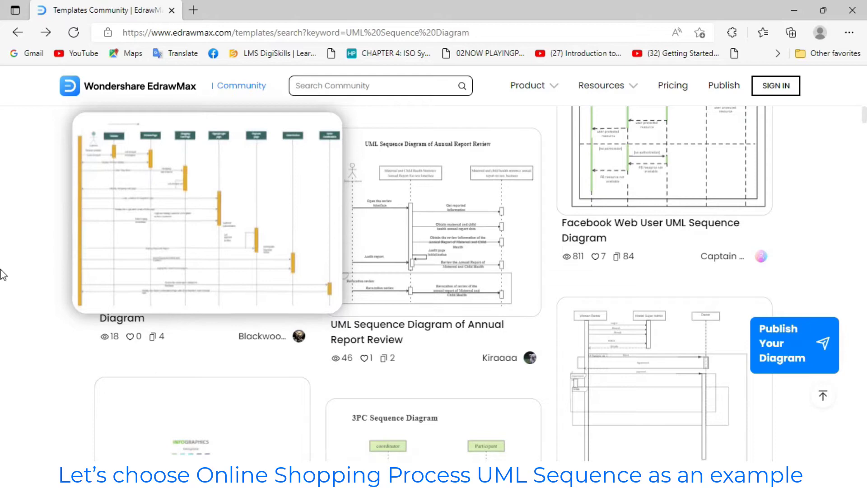
left_click(206, 213)
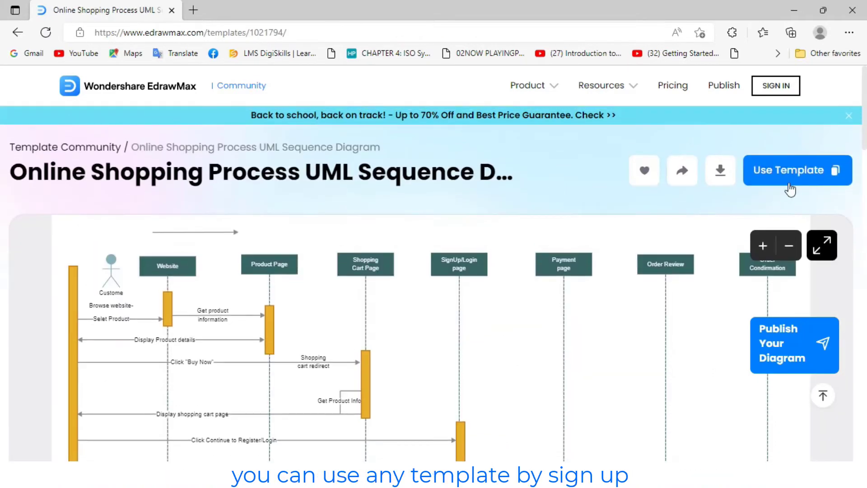
left_click(797, 170)
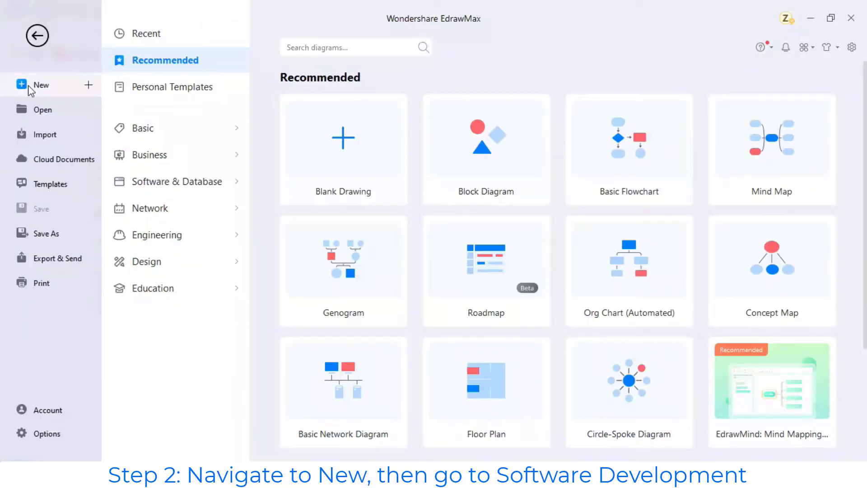
mouse_move(176, 155)
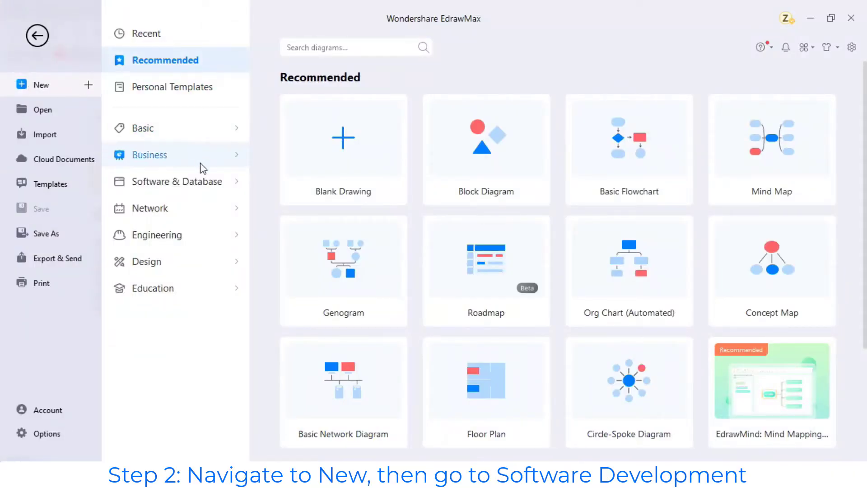
Browse Software Development > UML Modeling, download the shopping sequence template and start a blank UML drawing
left_click(178, 182)
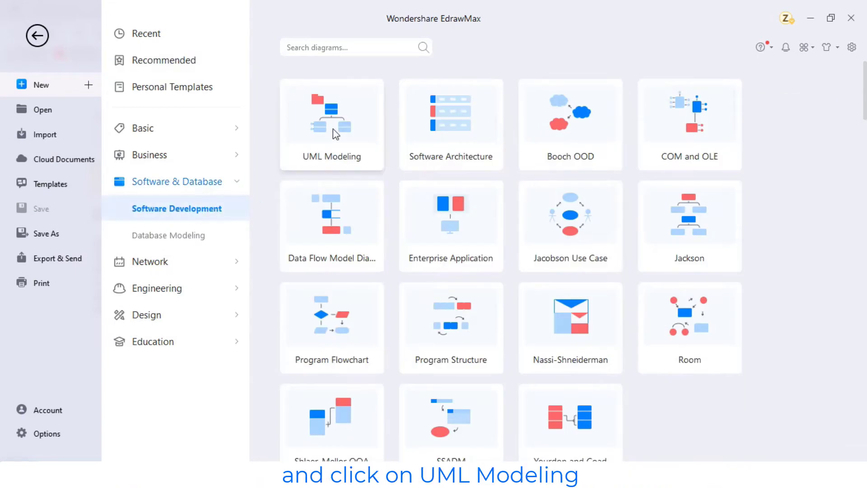
left_click(332, 125)
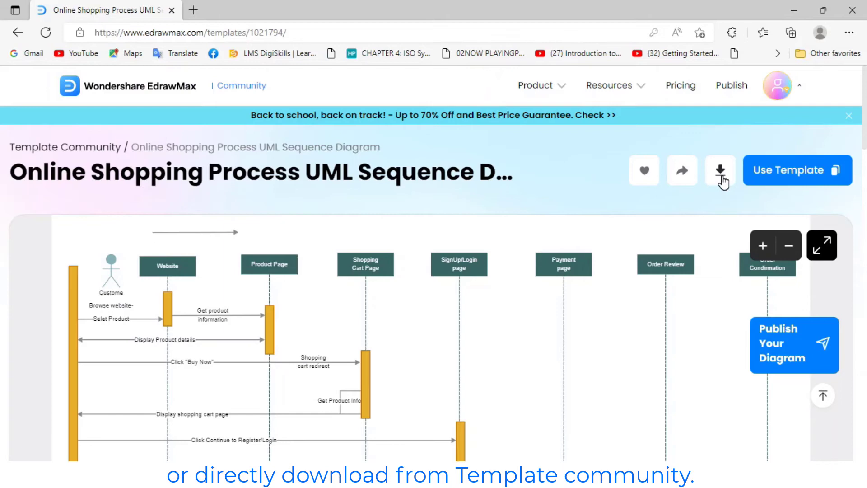
left_click(720, 170)
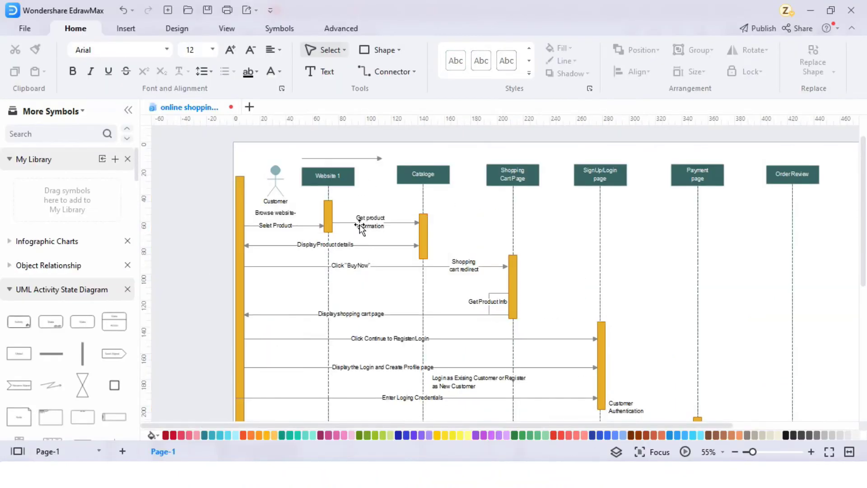
left_click(25, 28)
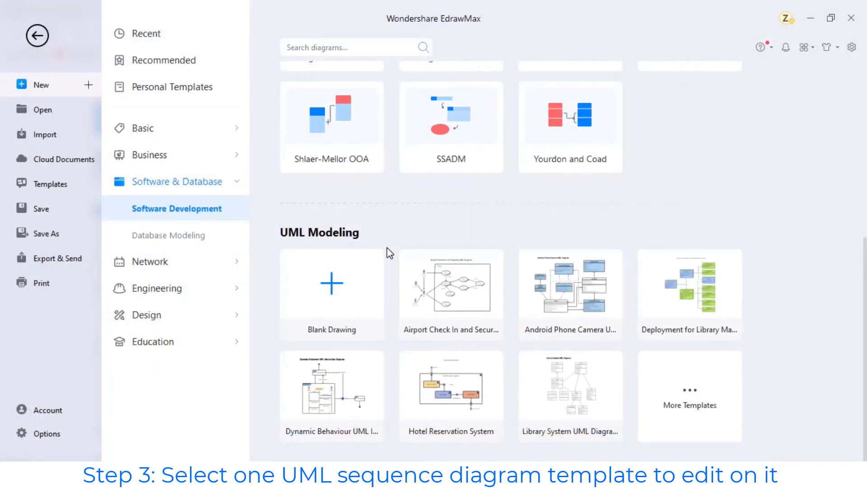
left_click(331, 284)
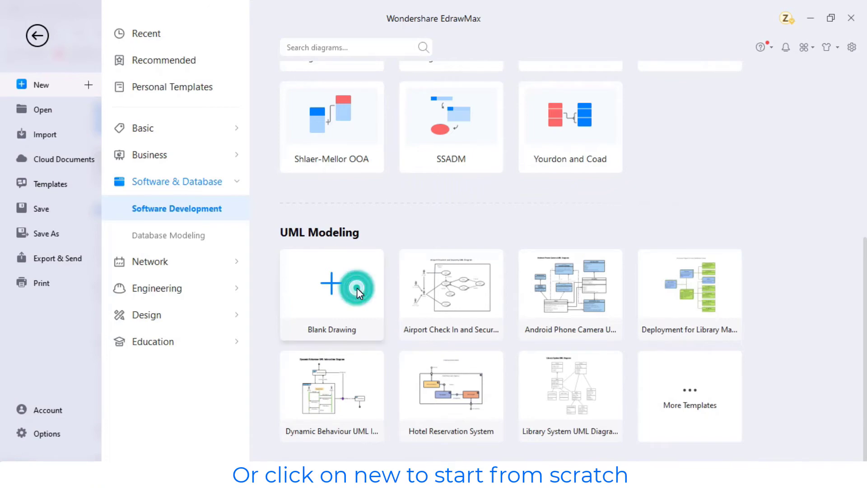
Browse the UML Class Diagram symbol library in the new blank Drawing5
left_click(331, 285)
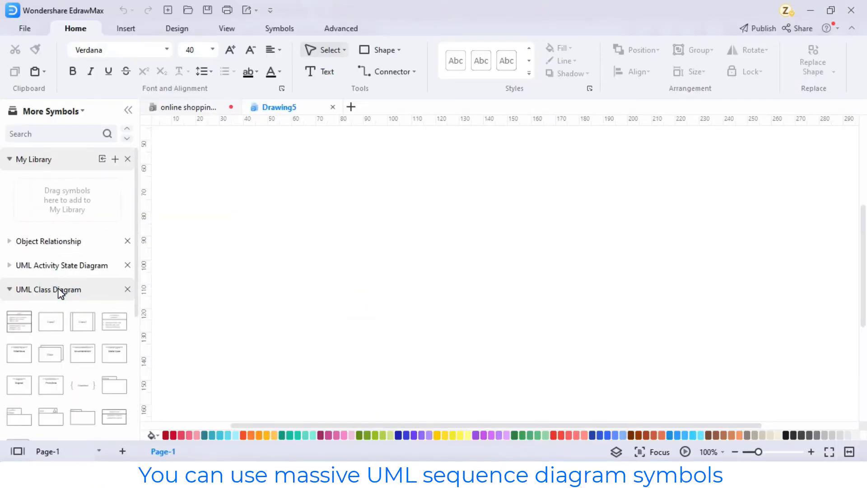
scroll("down", 3)
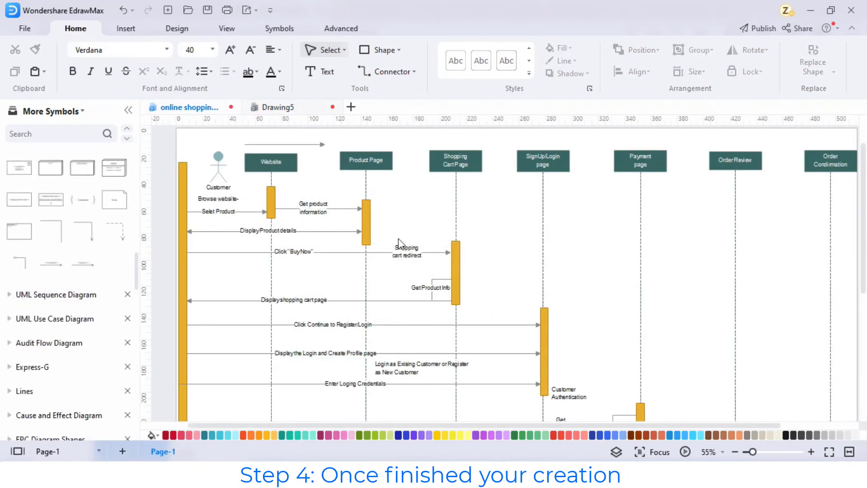
Review the Export & Send formats: MS Office, HTML and Visio VSDX
left_click(24, 28)
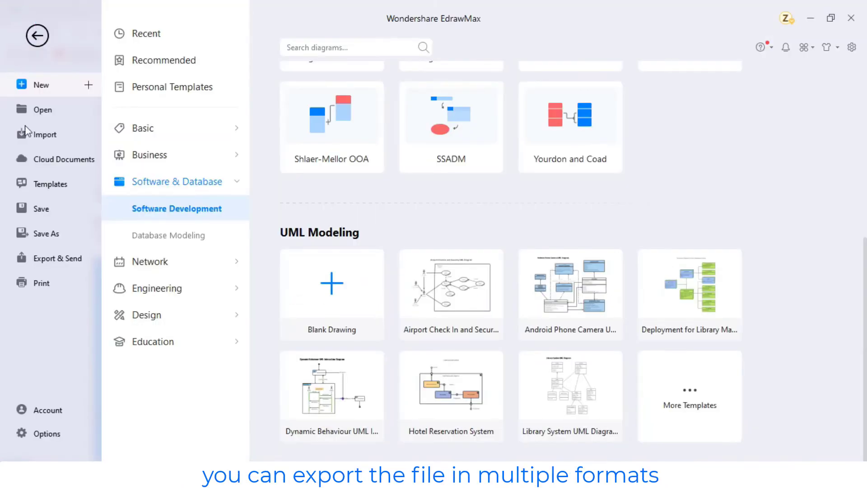
left_click(58, 259)
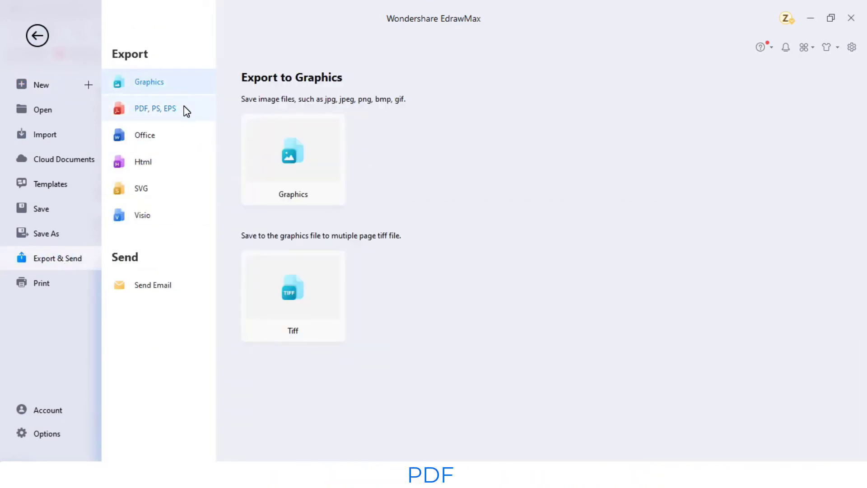
left_click(144, 134)
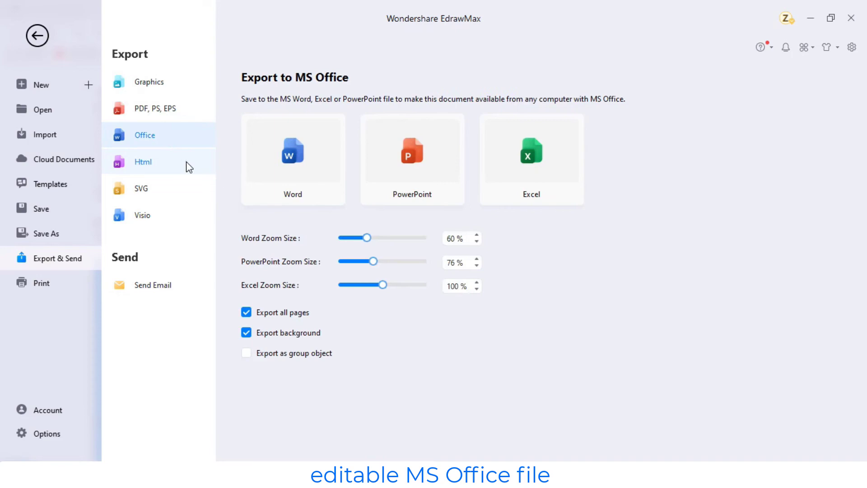
left_click(141, 215)
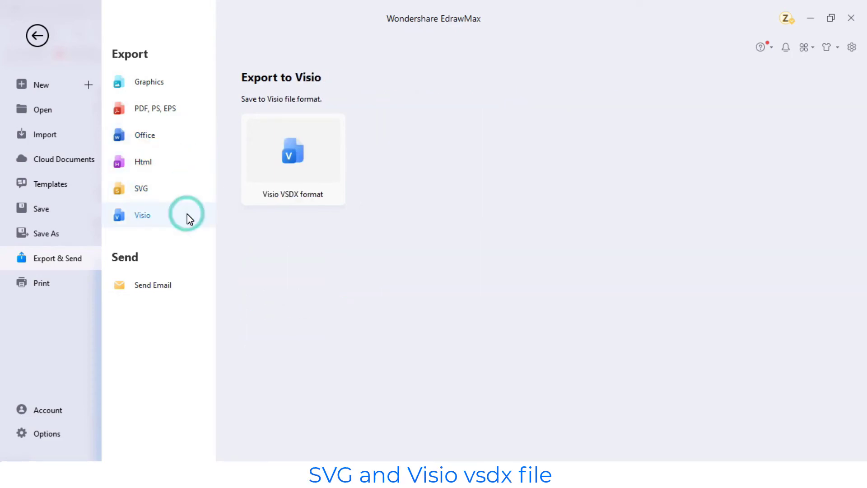
left_click(37, 35)
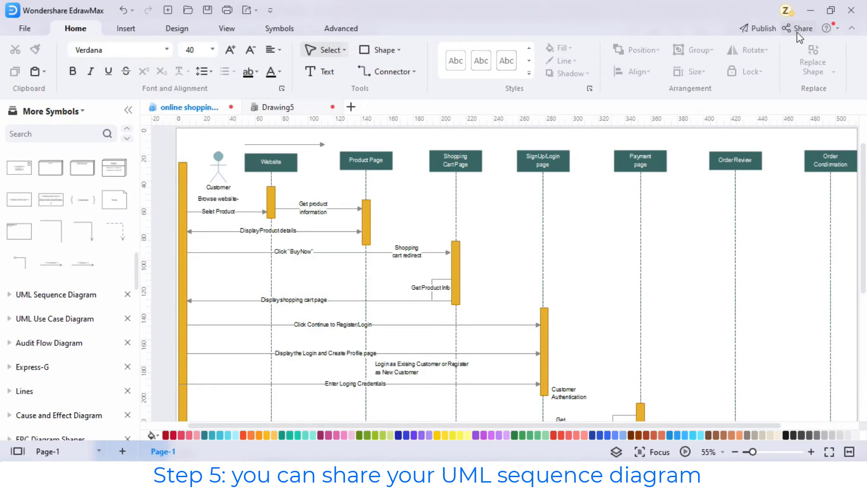
left_click(803, 28)
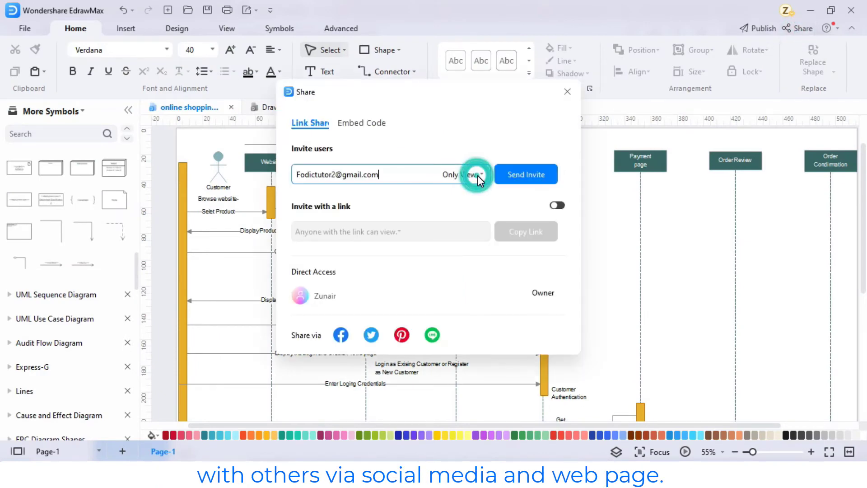
left_click(568, 91)
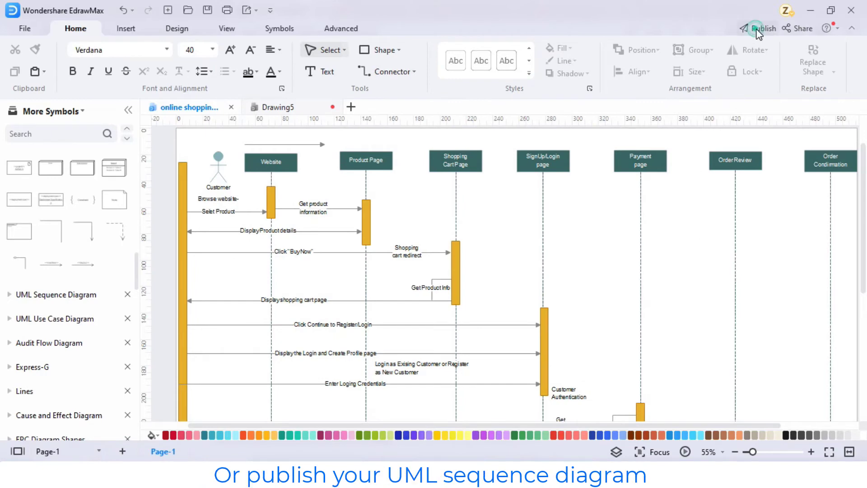
left_click(764, 28)
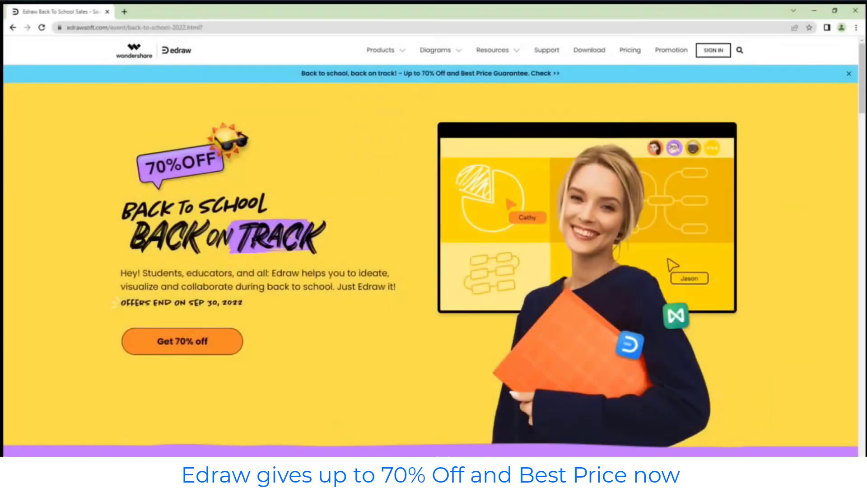
mouse_move(186, 184)
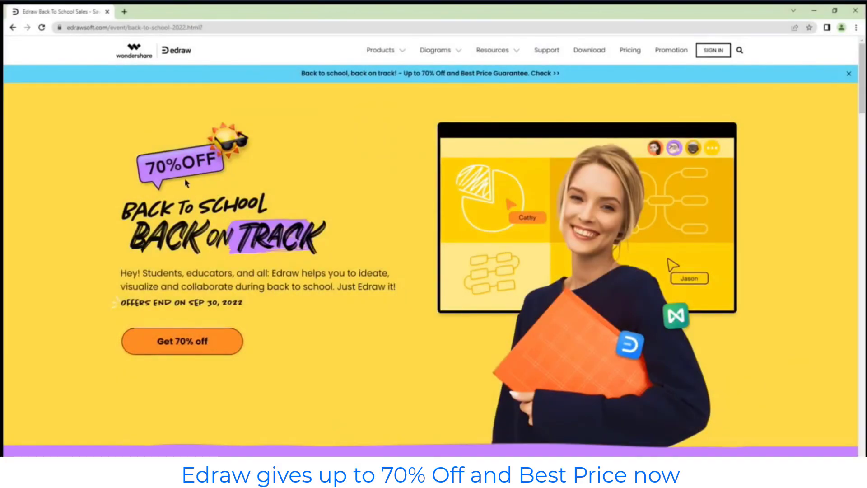